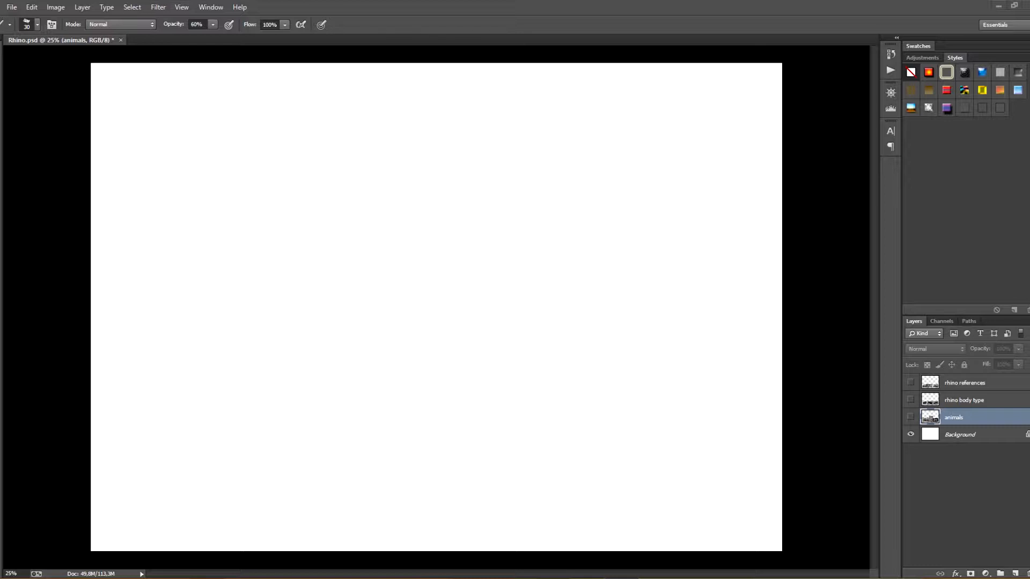
- Show and fade the animals photo layer, then select the new blank Layer 1 above it
{"action": "left_click", "coordinate": [910, 417]}
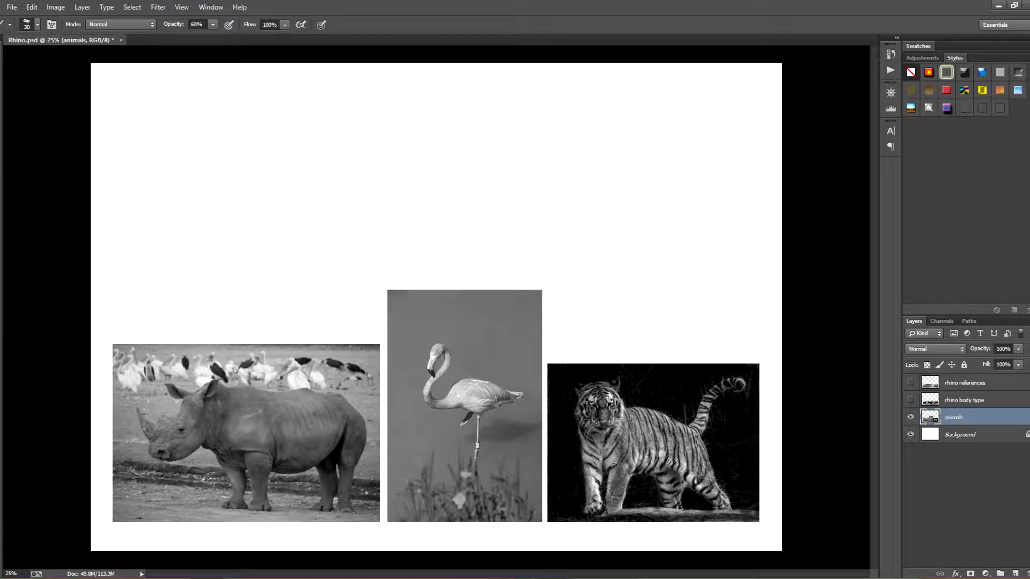
{"action": "left_click", "coordinate": [987, 333]}
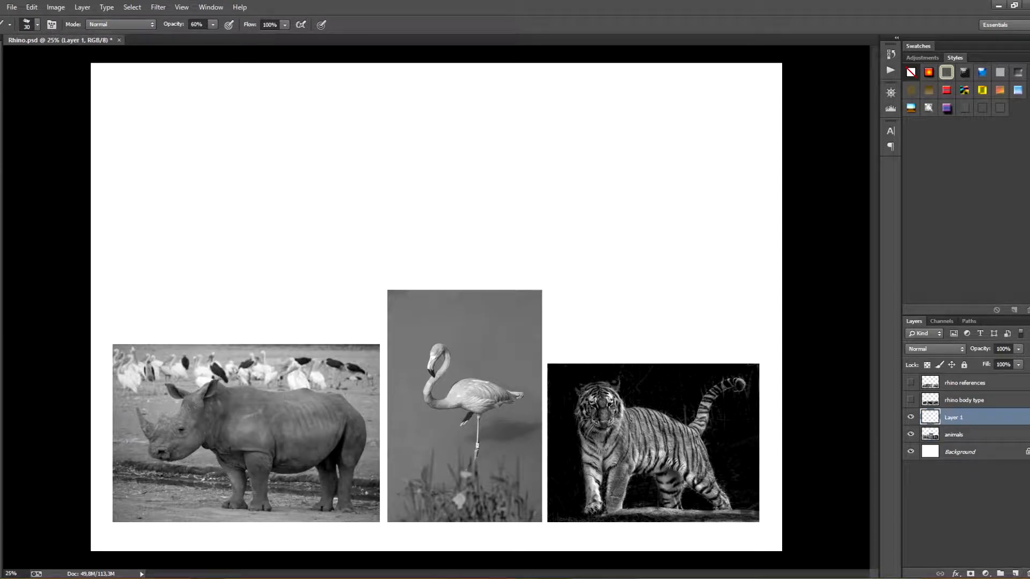
{"action": "left_click", "coordinate": [958, 434]}
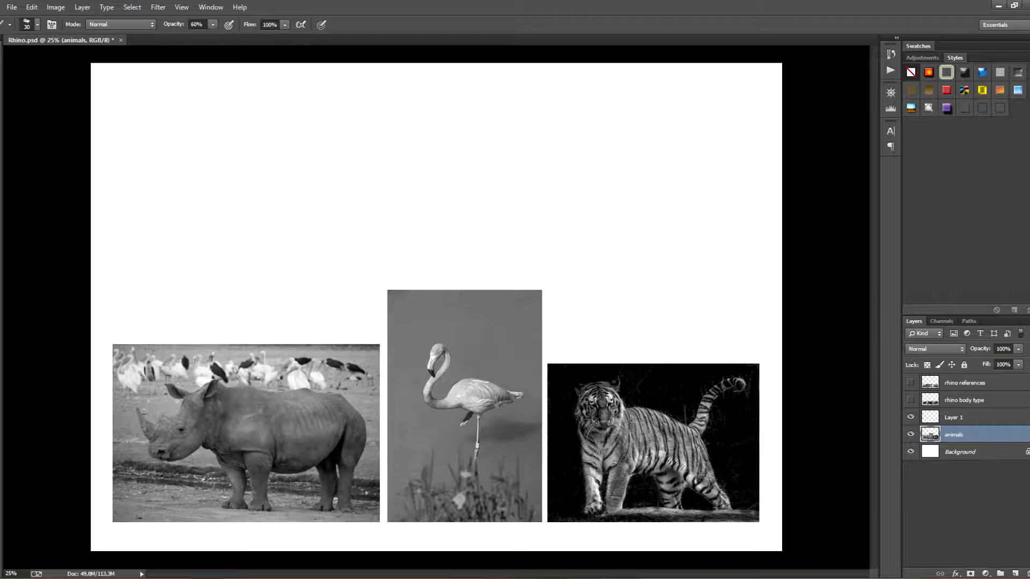
{"action": "triple_click", "coordinate": [1003, 349]}
{"action": "type", "text": "46"}
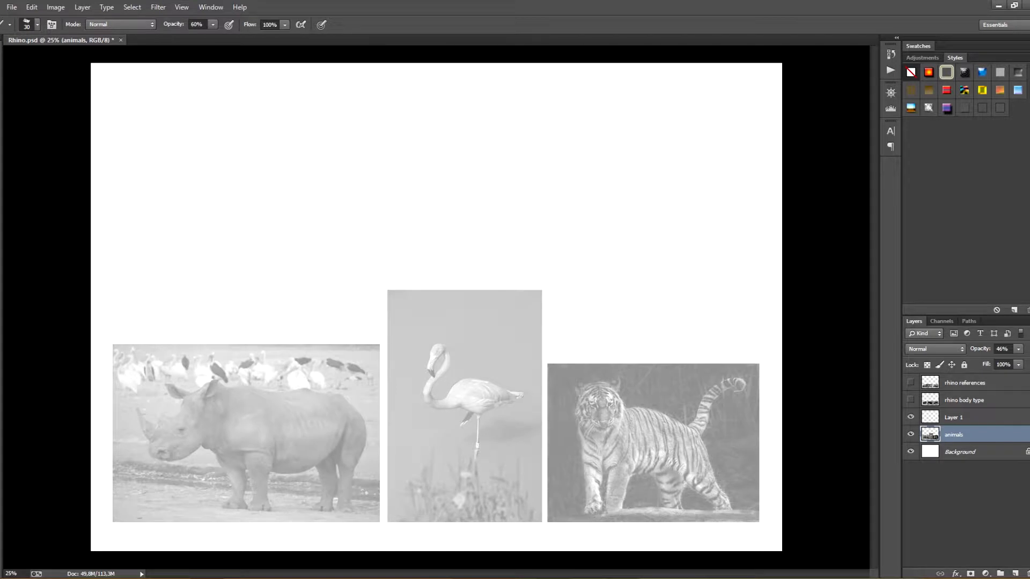
{"action": "triple_click", "coordinate": [1003, 348]}
{"action": "type", "text": "100"}
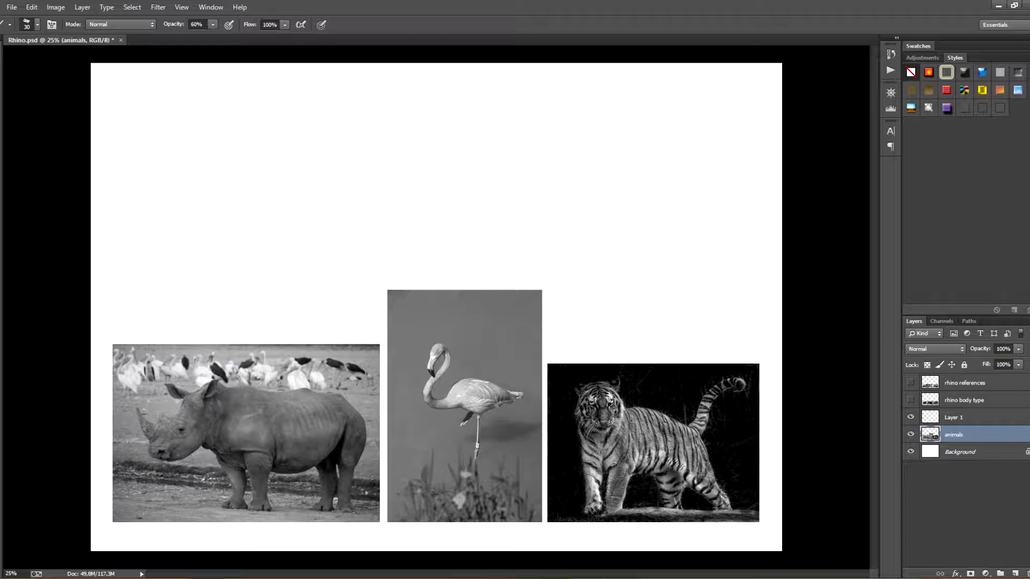
{"action": "triple_click", "coordinate": [1003, 348]}
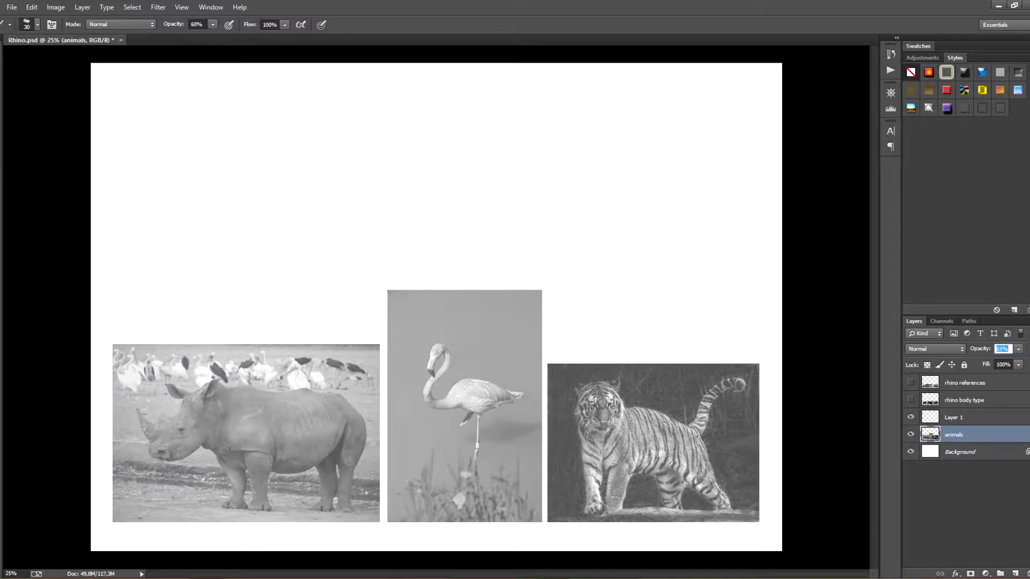
{"action": "left_click", "coordinate": [953, 417]}
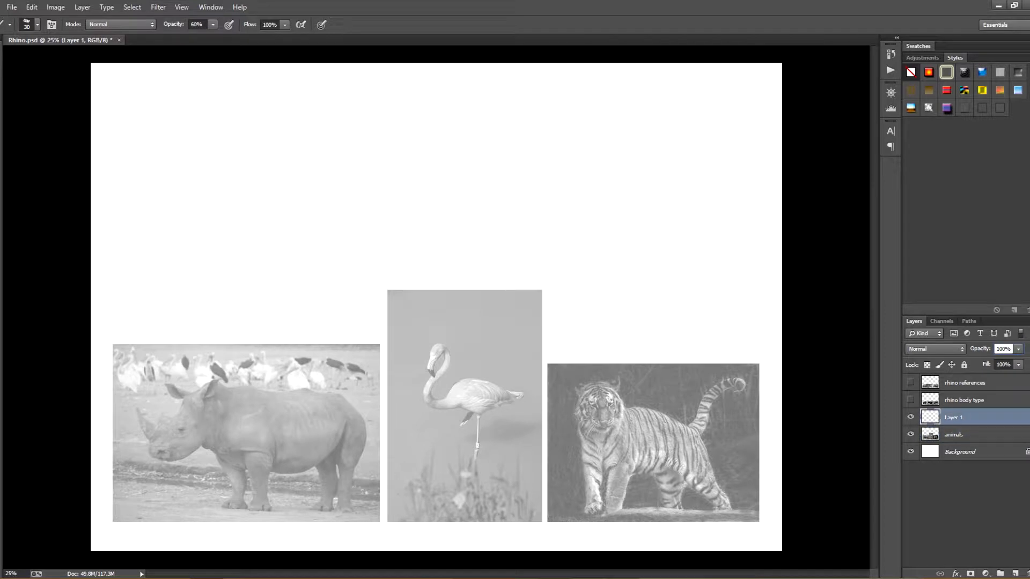
{"action": "triple_click", "coordinate": [1003, 349]}
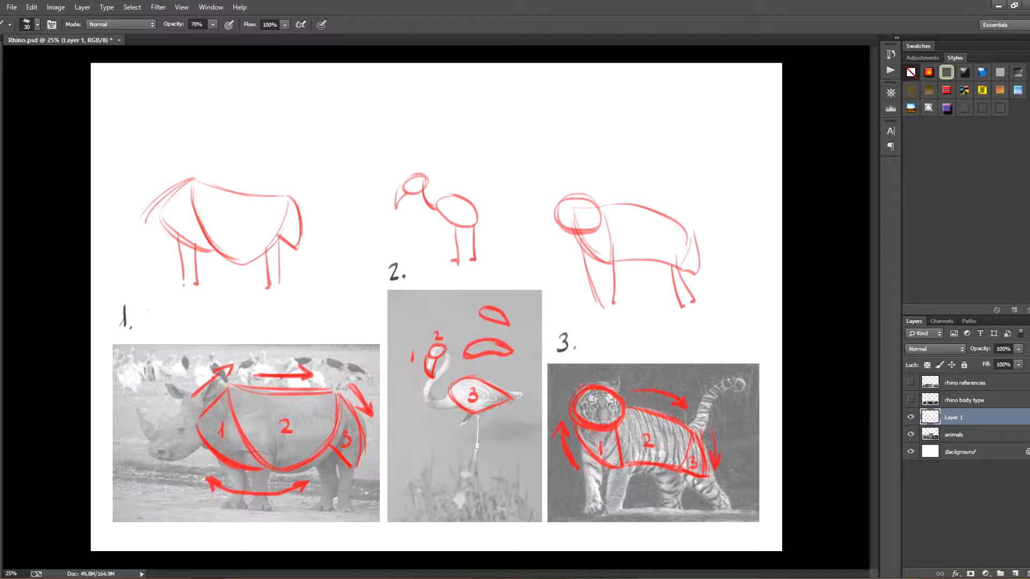
- Rename Layer 1 to animals1 and show the rhino body type photo layer
{"action": "double_click", "coordinate": [952, 417]}
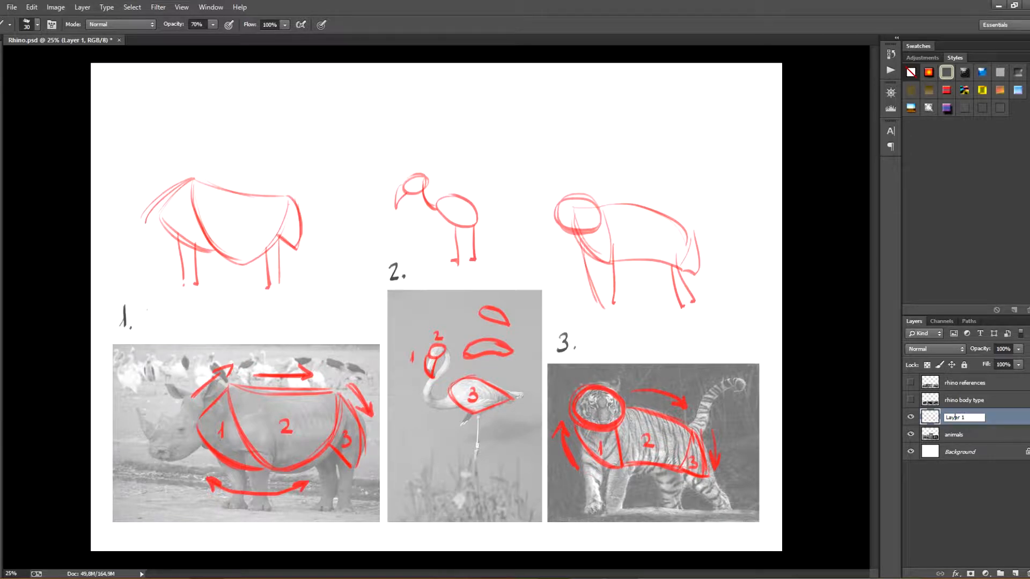
{"action": "double_click", "coordinate": [963, 418]}
{"action": "type", "text": "animals1."}
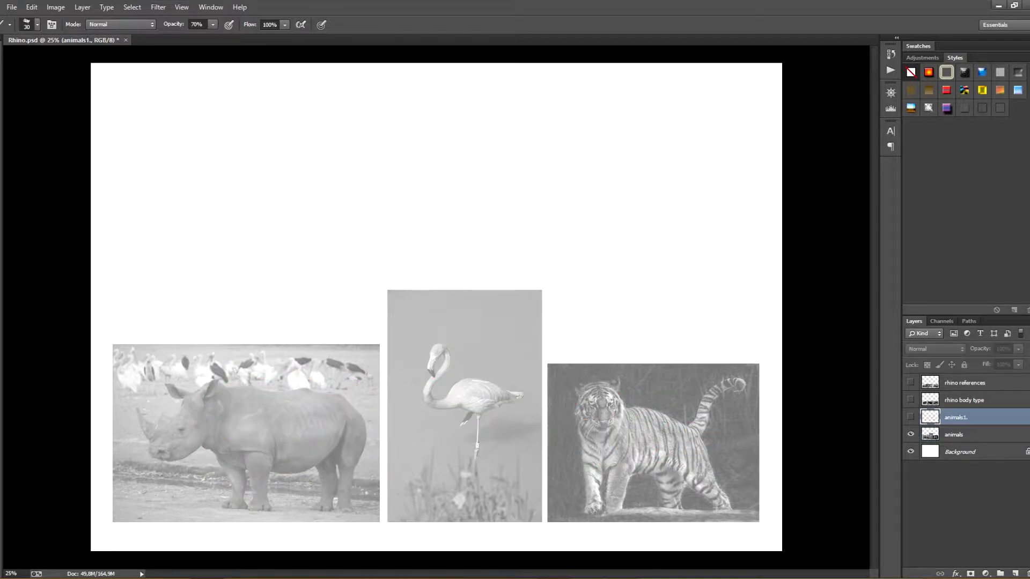
{"action": "left_click", "coordinate": [964, 401]}
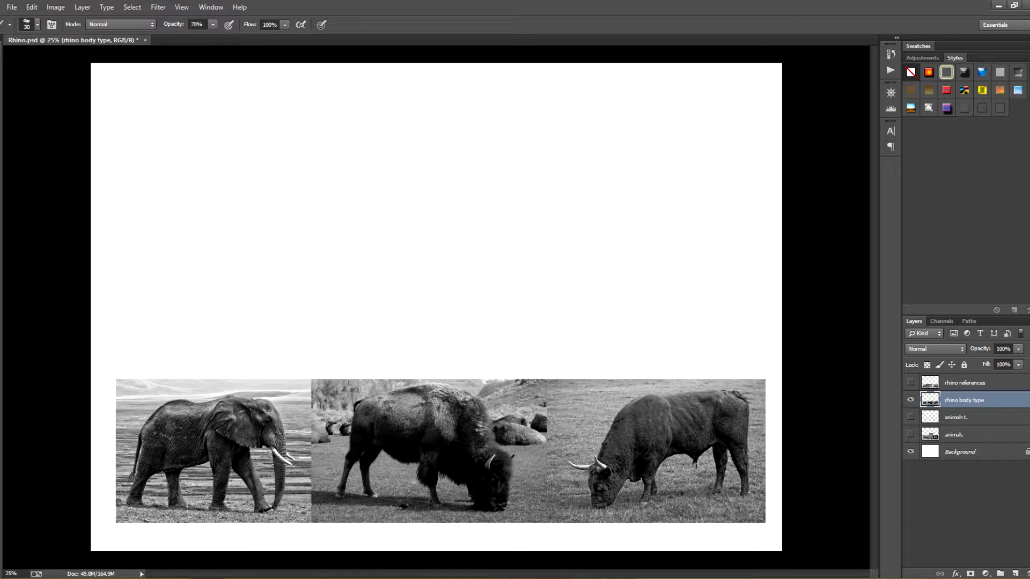
- Lower the rhino body type layer opacity to fade the elephant, bison and bull photos
{"action": "triple_click", "coordinate": [1001, 349]}
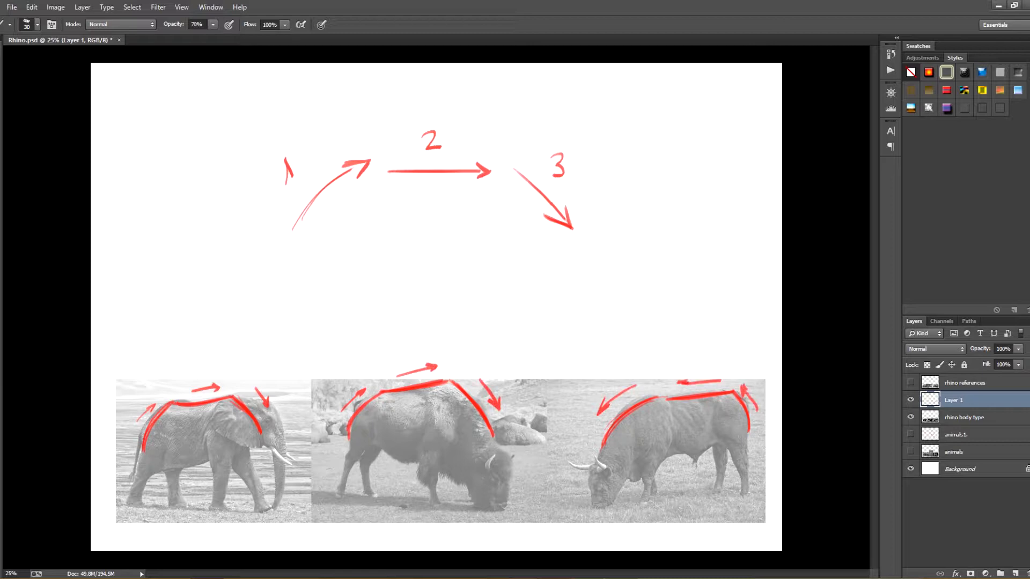
{"action": "double_click", "coordinate": [953, 401]}
{"action": "type", "text": "directions"}
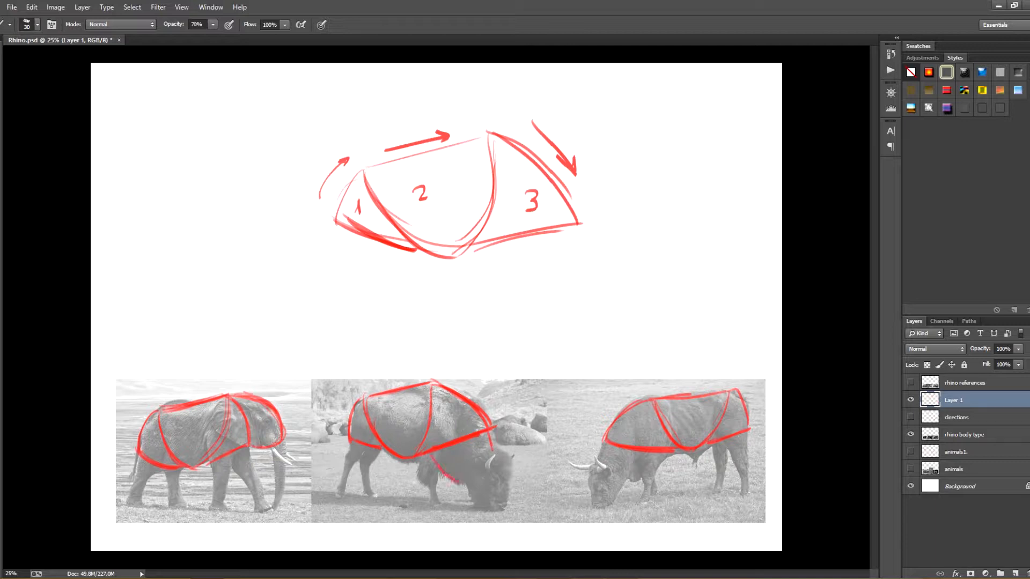
- Brush red block sections over the elephant, bison and bull bodies
{"action": "left_click_drag", "start_coordinate": [453, 447], "coordinate": [489, 473]}
{"action": "type", "text": "body pa"}
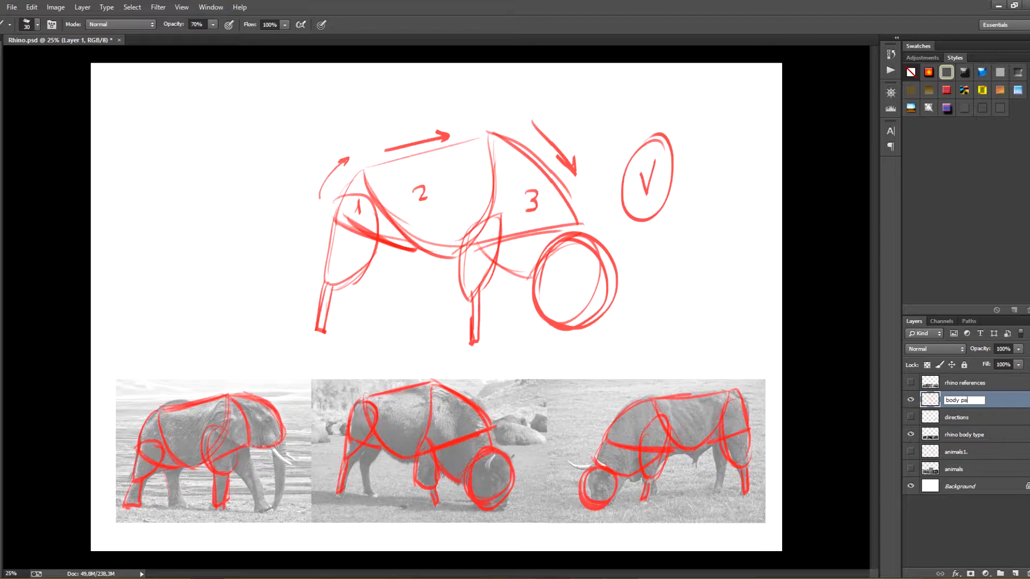
- Commit the body parts layer name, select the rhino references layer, and close blending options
{"action": "key", "text": "Return"}
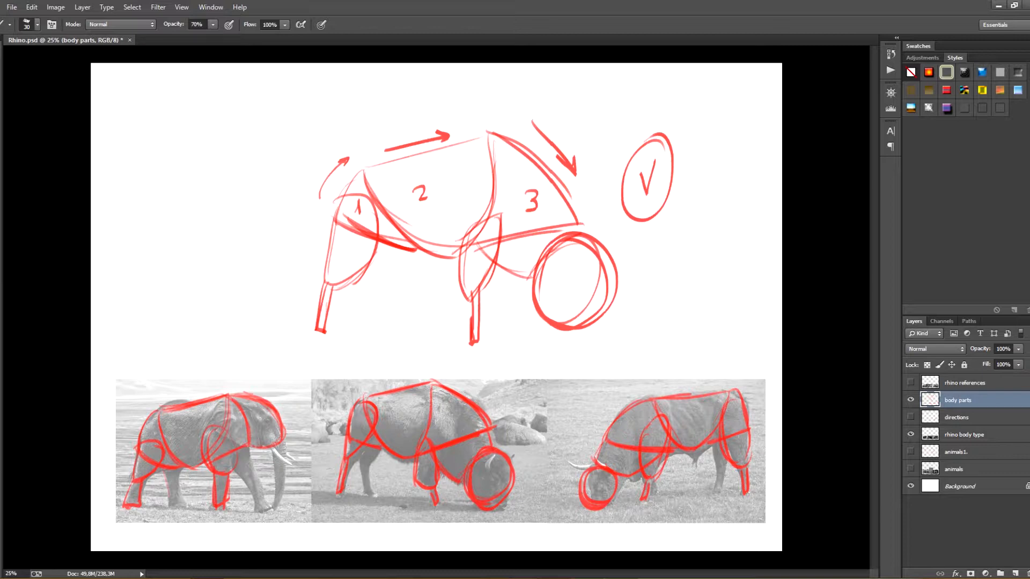
{"action": "left_click", "coordinate": [910, 400]}
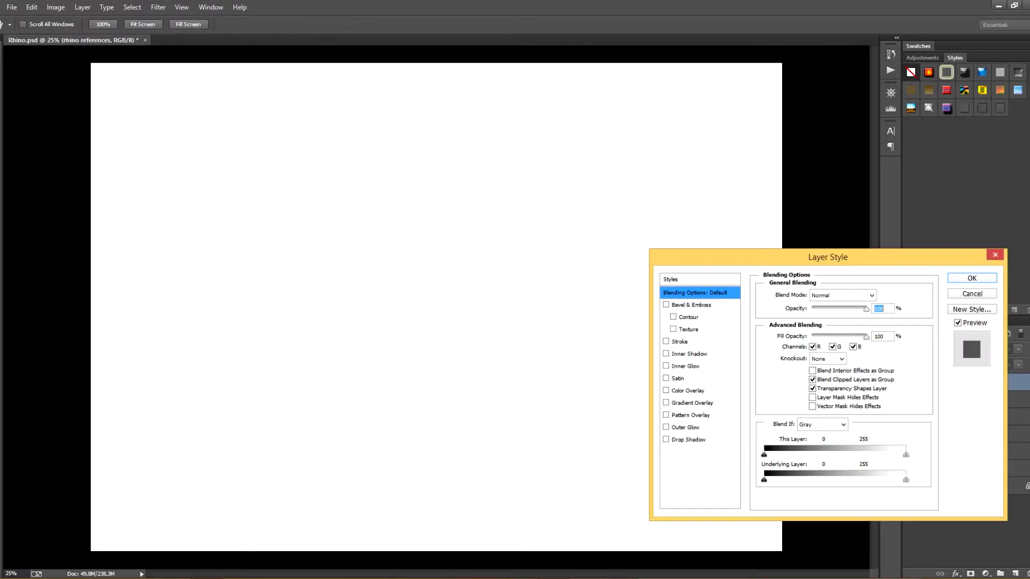
{"action": "left_click", "coordinate": [971, 293]}
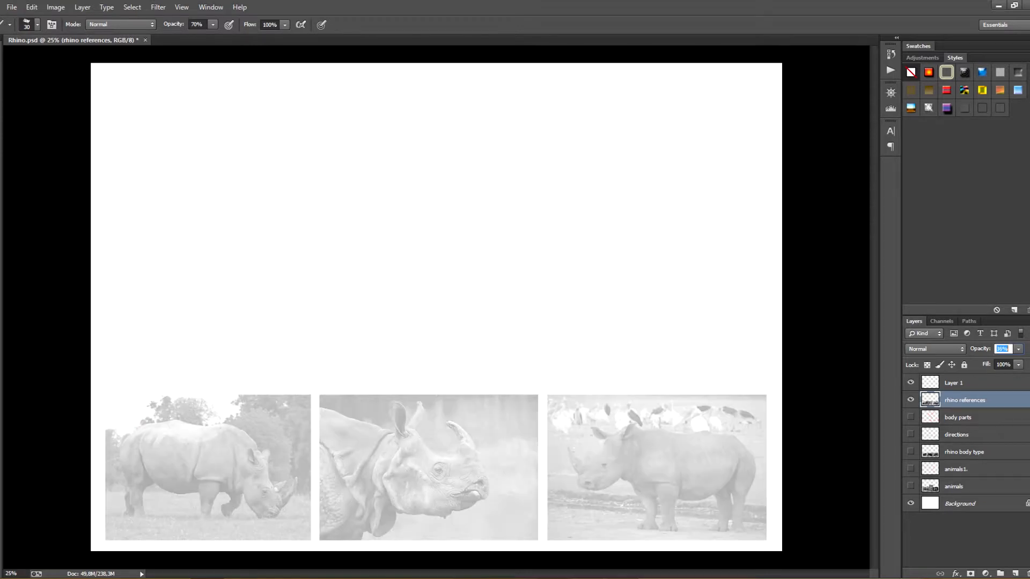
{"action": "double_click", "coordinate": [953, 382]}
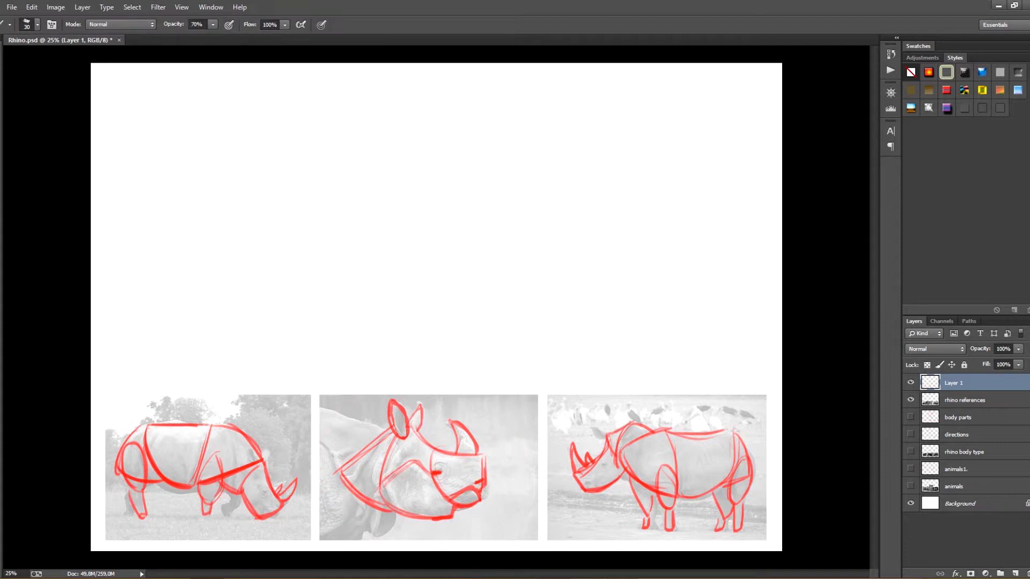
- Brush the rhino's back, belly and full body outline in red
{"action": "left_click_drag", "start_coordinate": [196, 235], "coordinate": [301, 214]}
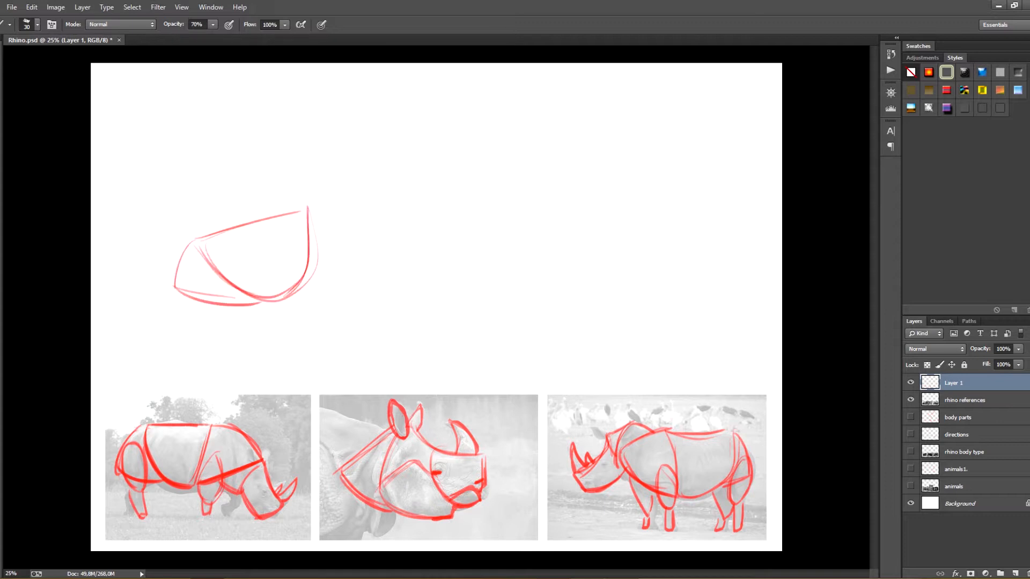
{"action": "left_click_drag", "start_coordinate": [309, 210], "coordinate": [368, 283]}
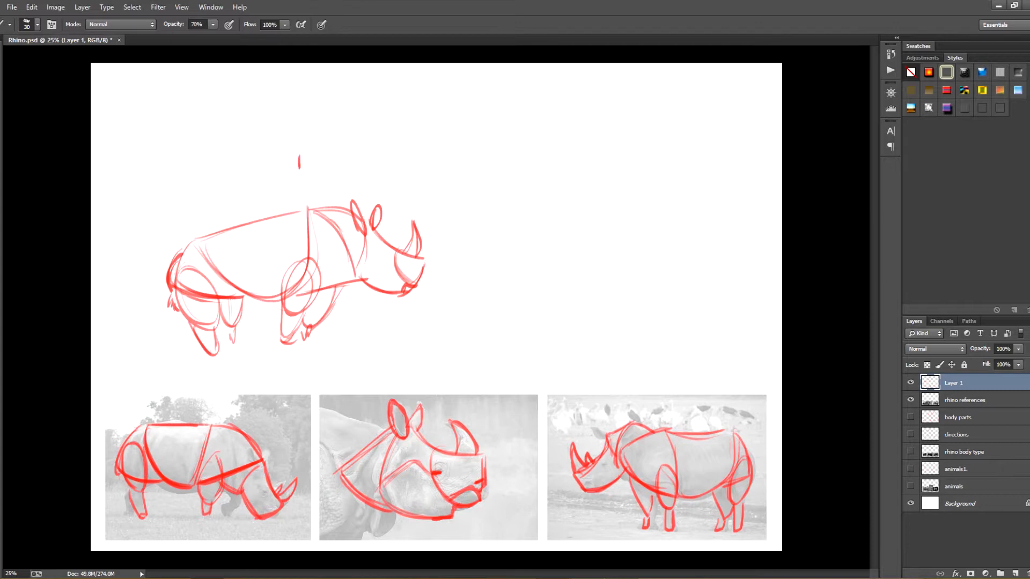
- Letter BASIC beside the body sketch and underline it
{"action": "type", "text": "BASIC"}
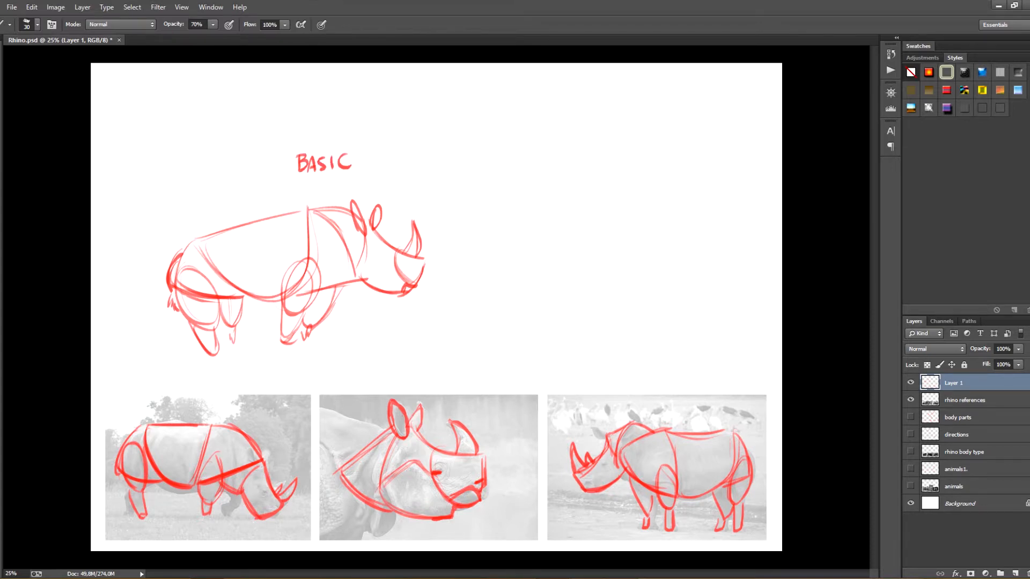
{"action": "left_click_drag", "start_coordinate": [296, 178], "coordinate": [353, 172]}
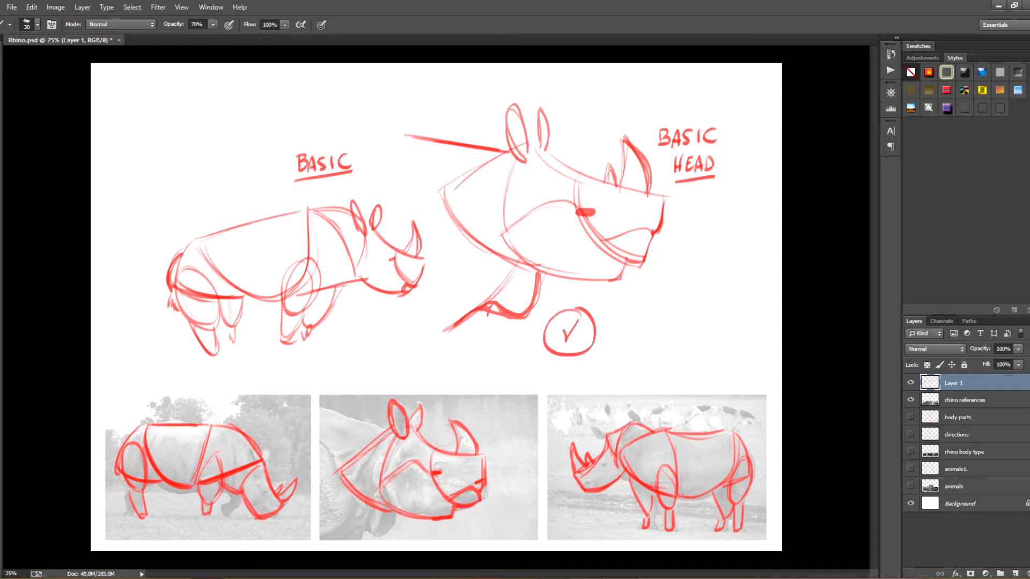
- Rename the study layer basic anatomy and hide it, enlarge the grazing rhino photo, add a layer
{"action": "double_click", "coordinate": [953, 383]}
{"action": "type", "text": "basic anatomy"}
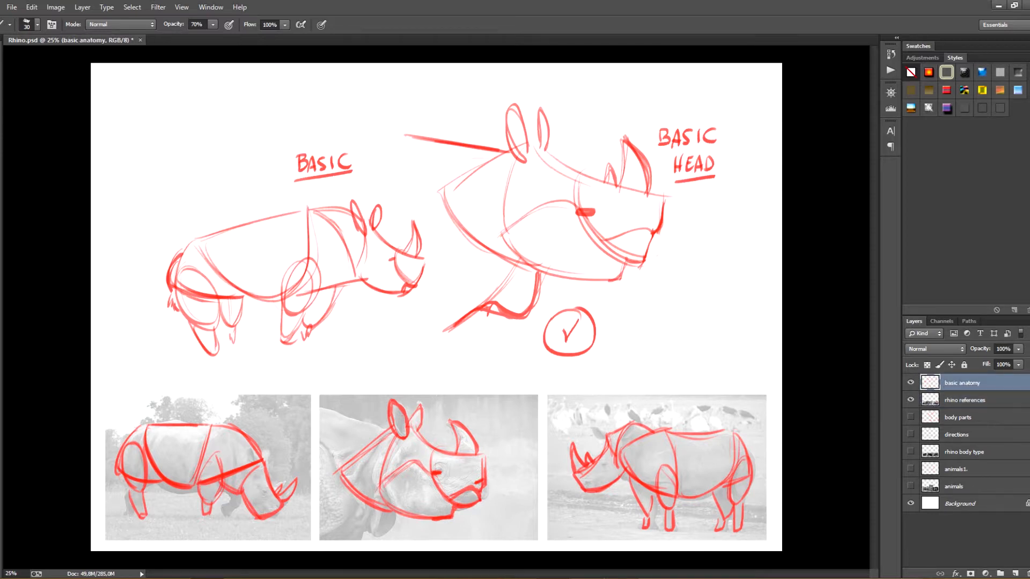
{"action": "left_click", "coordinate": [910, 383]}
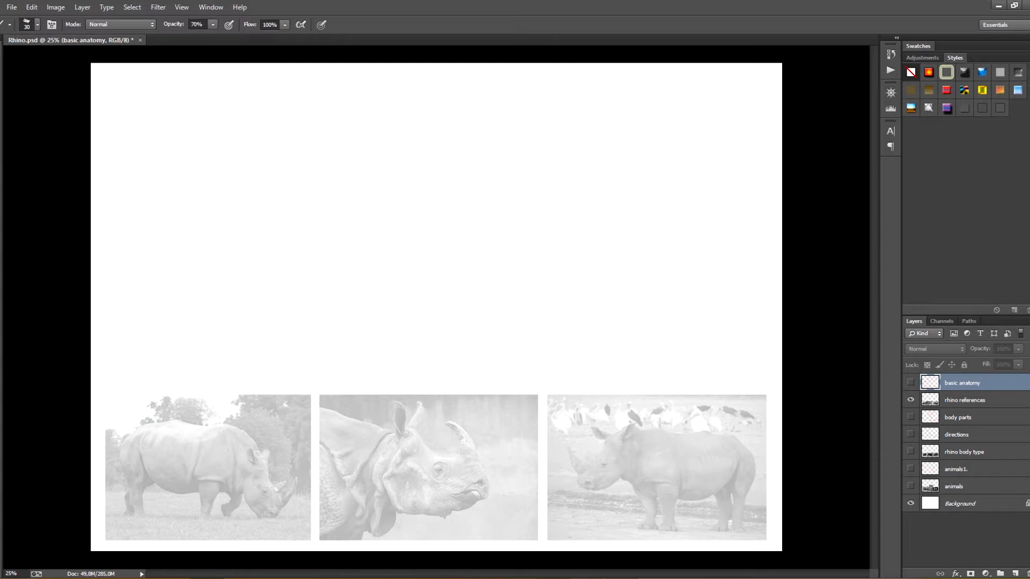
{"action": "left_click", "coordinate": [964, 400]}
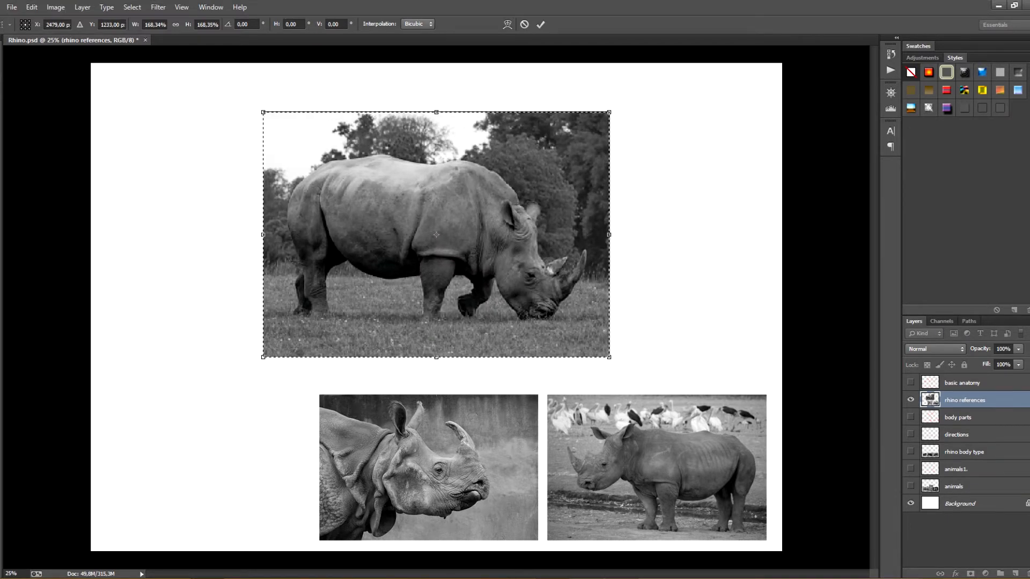
{"action": "left_click", "coordinate": [540, 24]}
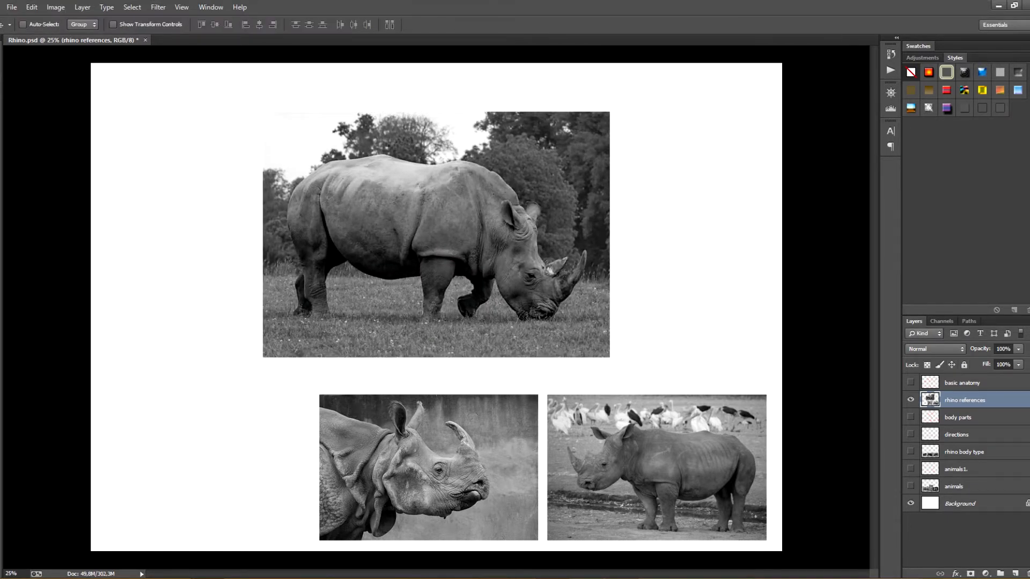
{"action": "left_click", "coordinate": [963, 382]}
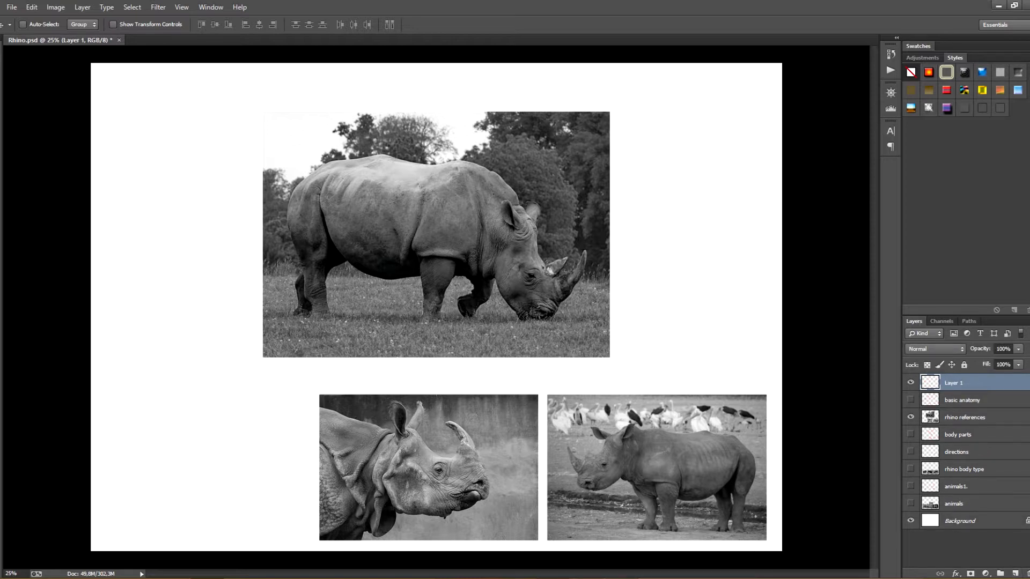
{"action": "left_click", "coordinate": [965, 418]}
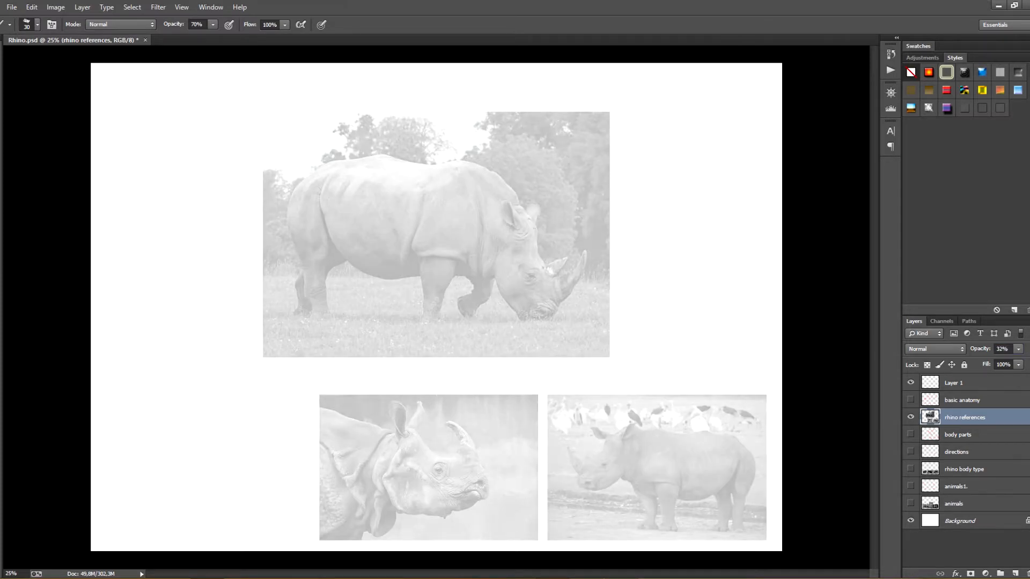
- Select the empty Layer 1 to begin the grazing rhino block study
{"action": "double_click", "coordinate": [952, 382]}
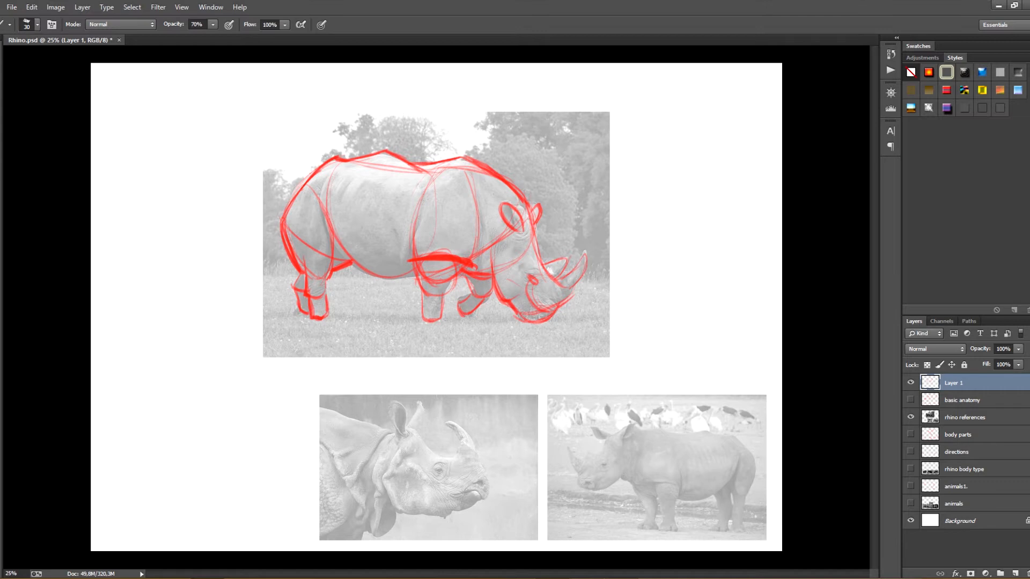
- Toggle the references to check the sketch, rename Layer 1 'anatomy body', and hide it
{"action": "left_click", "coordinate": [910, 416]}
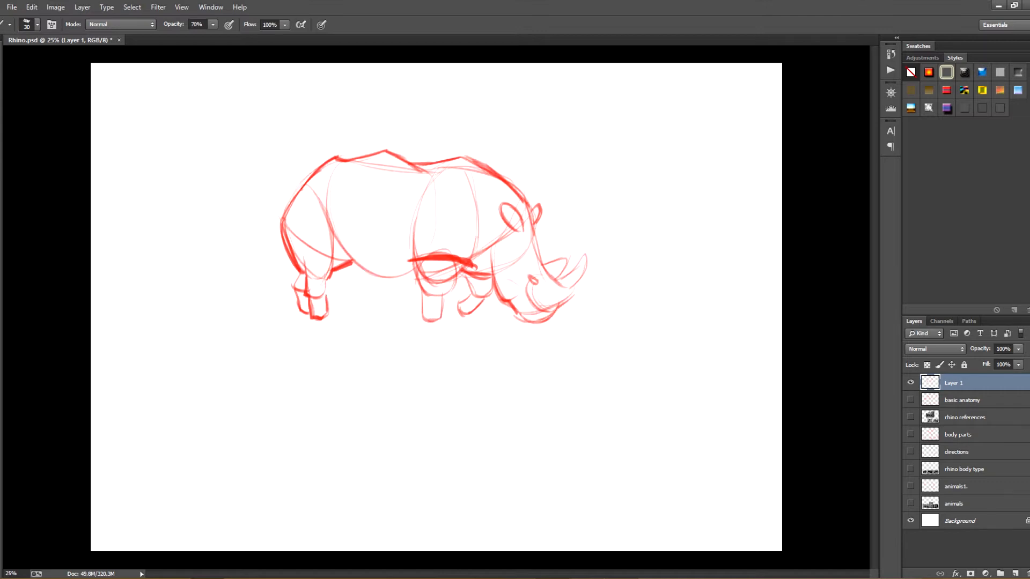
{"action": "left_click", "coordinate": [910, 417]}
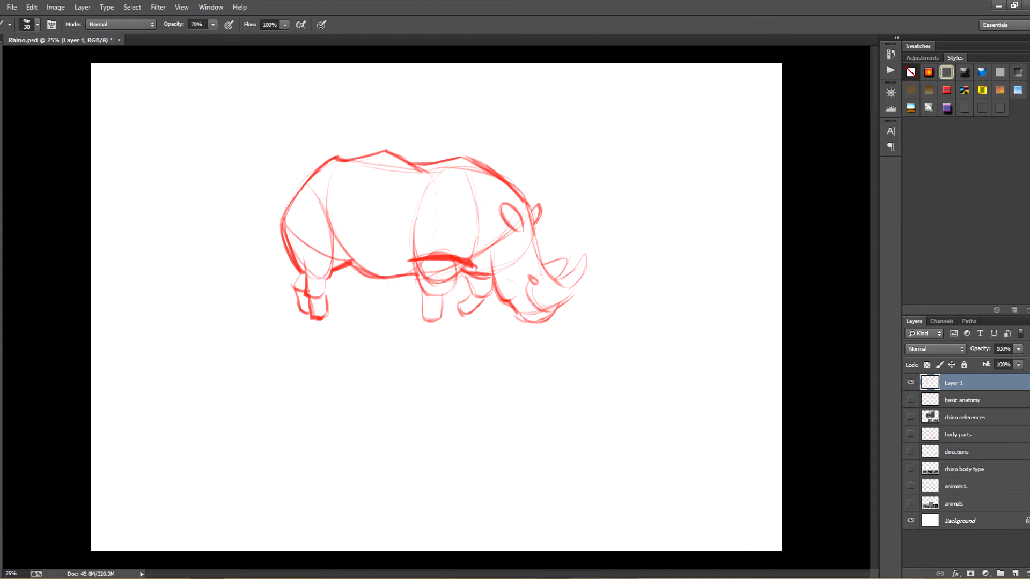
{"action": "left_click", "coordinate": [911, 416]}
{"action": "type", "text": "anatomy b"}
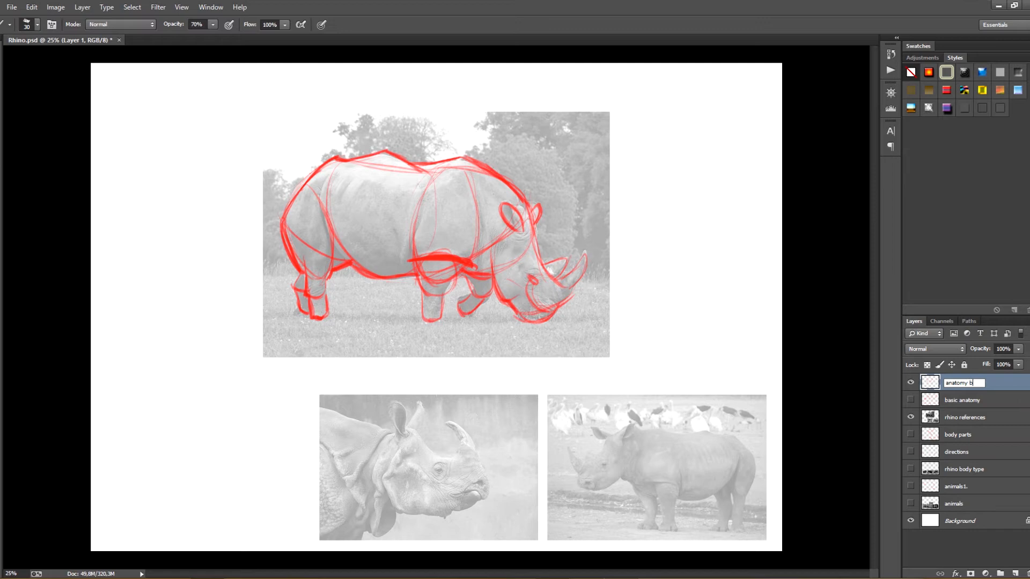
{"action": "key", "text": "Return"}
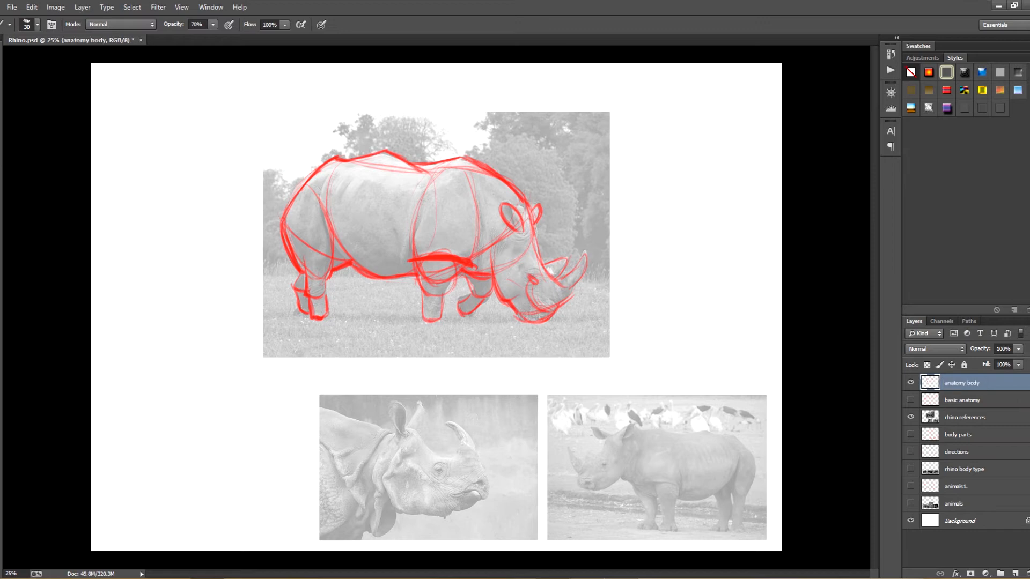
{"action": "left_click", "coordinate": [910, 382]}
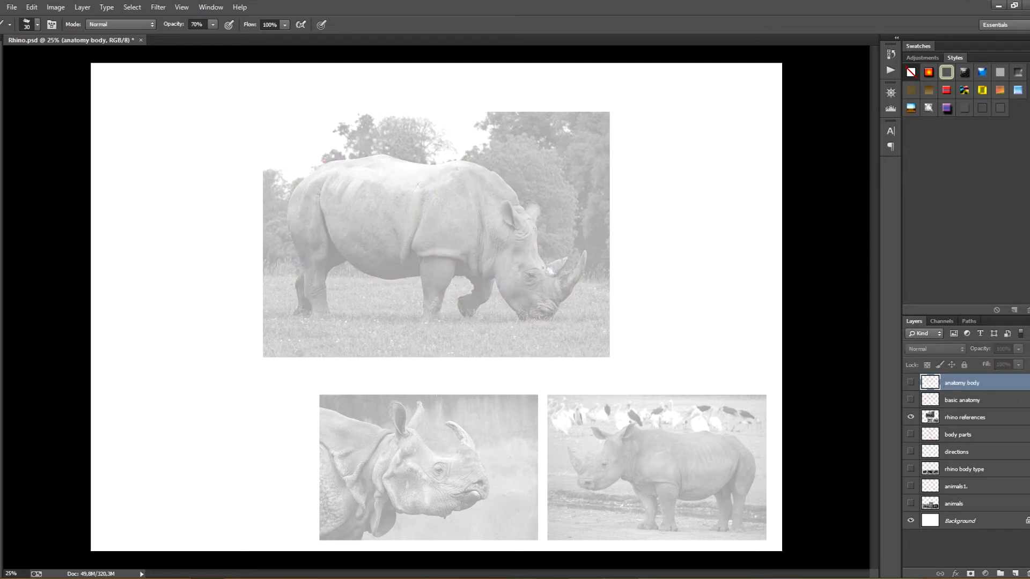
- Add a new layer for the detailed rhino head study
{"action": "left_click", "coordinate": [964, 418]}
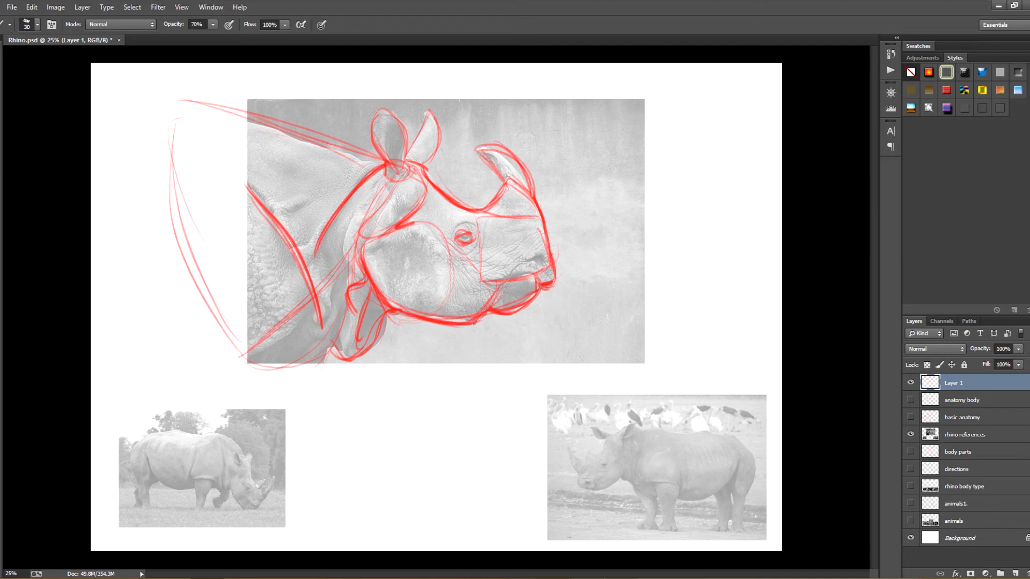
- Hide and reshow the rhino reference photos twice to check the nostril and mouth details
{"action": "left_click", "coordinate": [911, 434]}
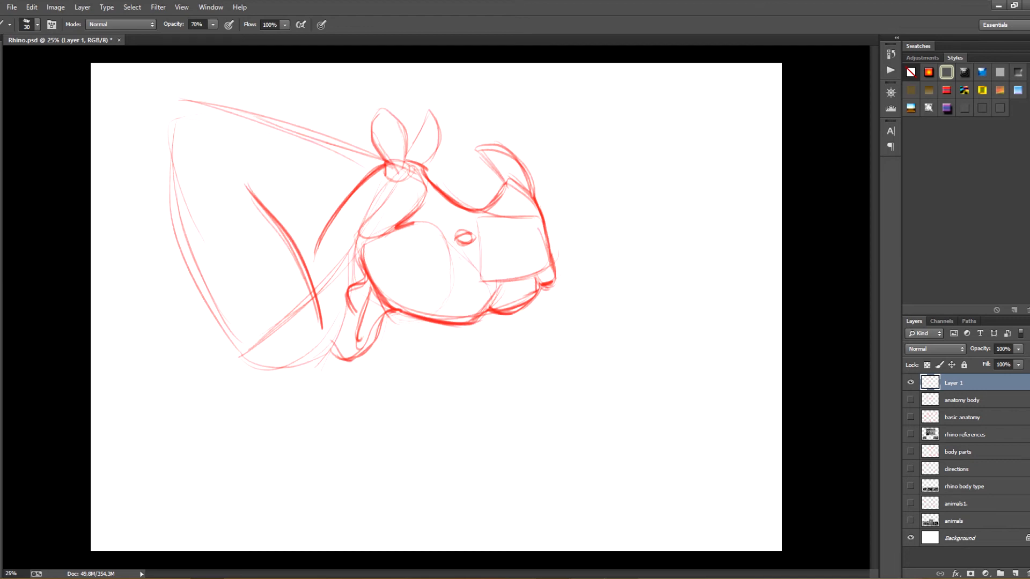
{"action": "left_click", "coordinate": [910, 434]}
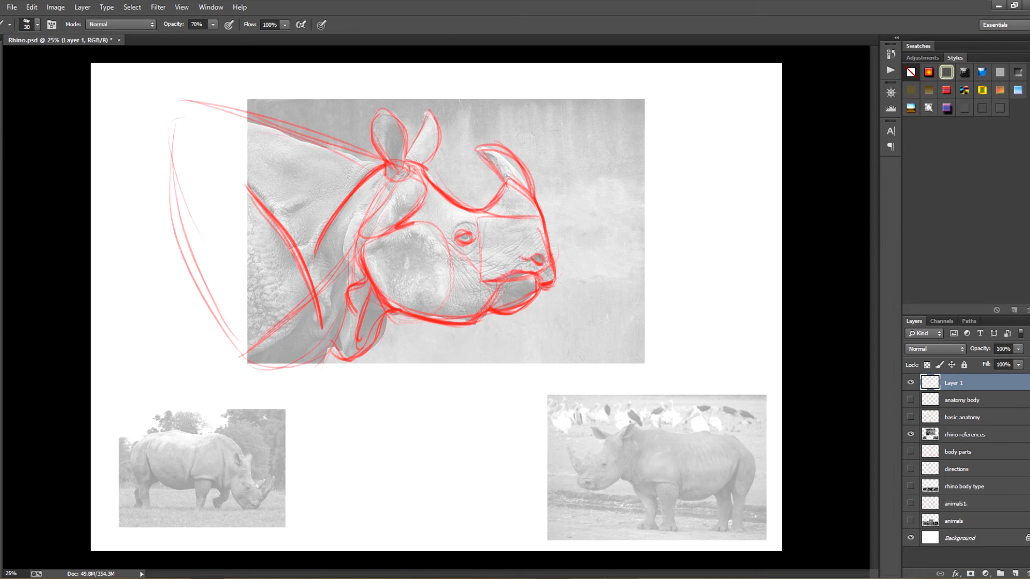
{"action": "left_click", "coordinate": [910, 434]}
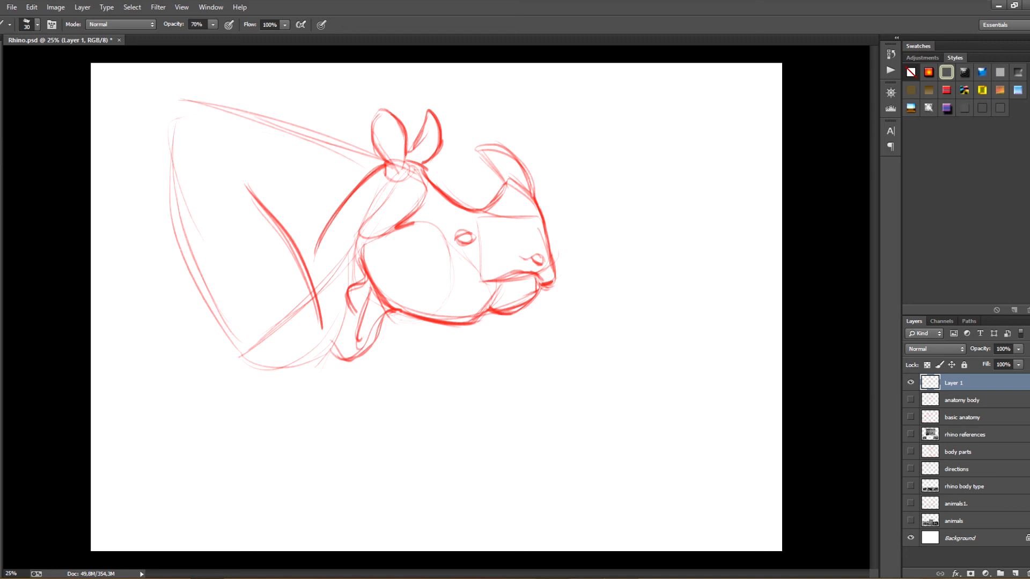
{"action": "left_click", "coordinate": [910, 433]}
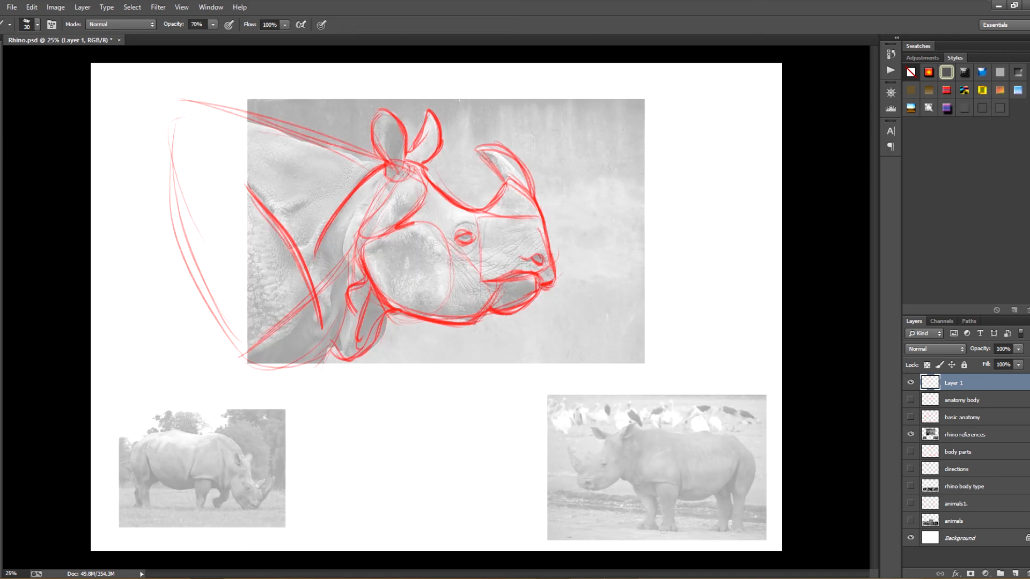